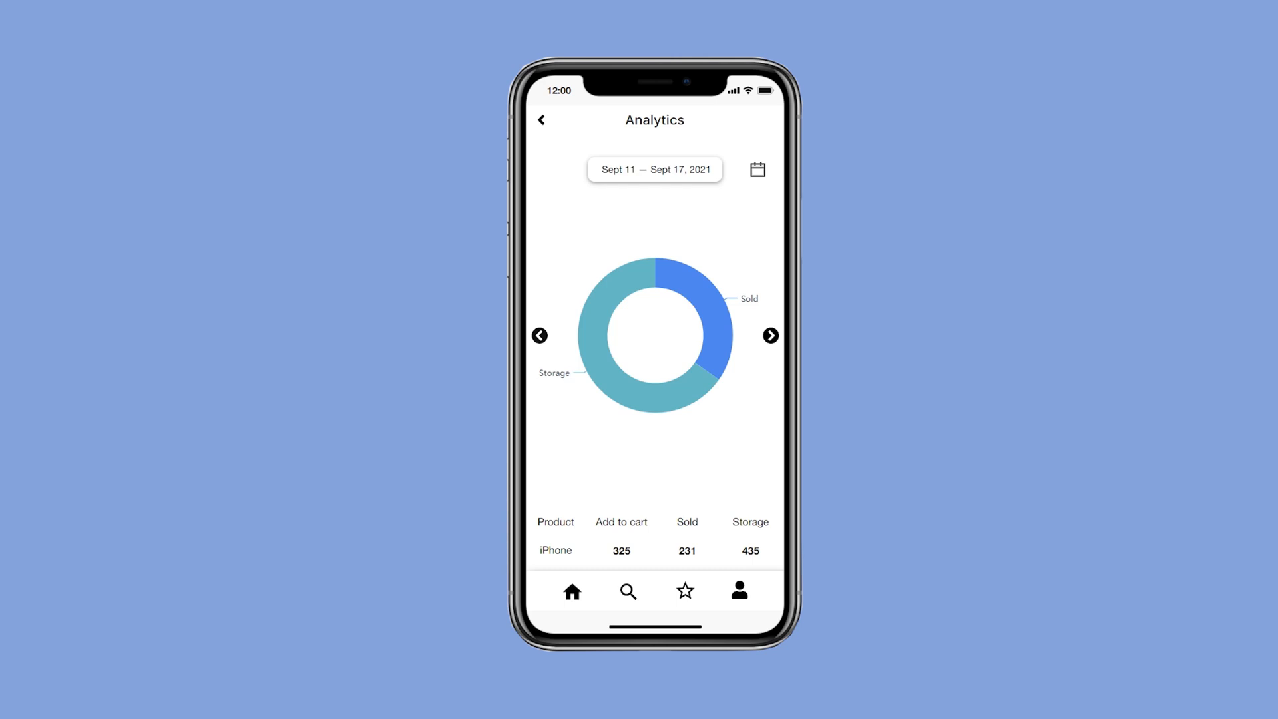
Step: Place a Donut chart from the Advance library's Charts onto the Analytics screen, below the date range
left_click(769, 335)
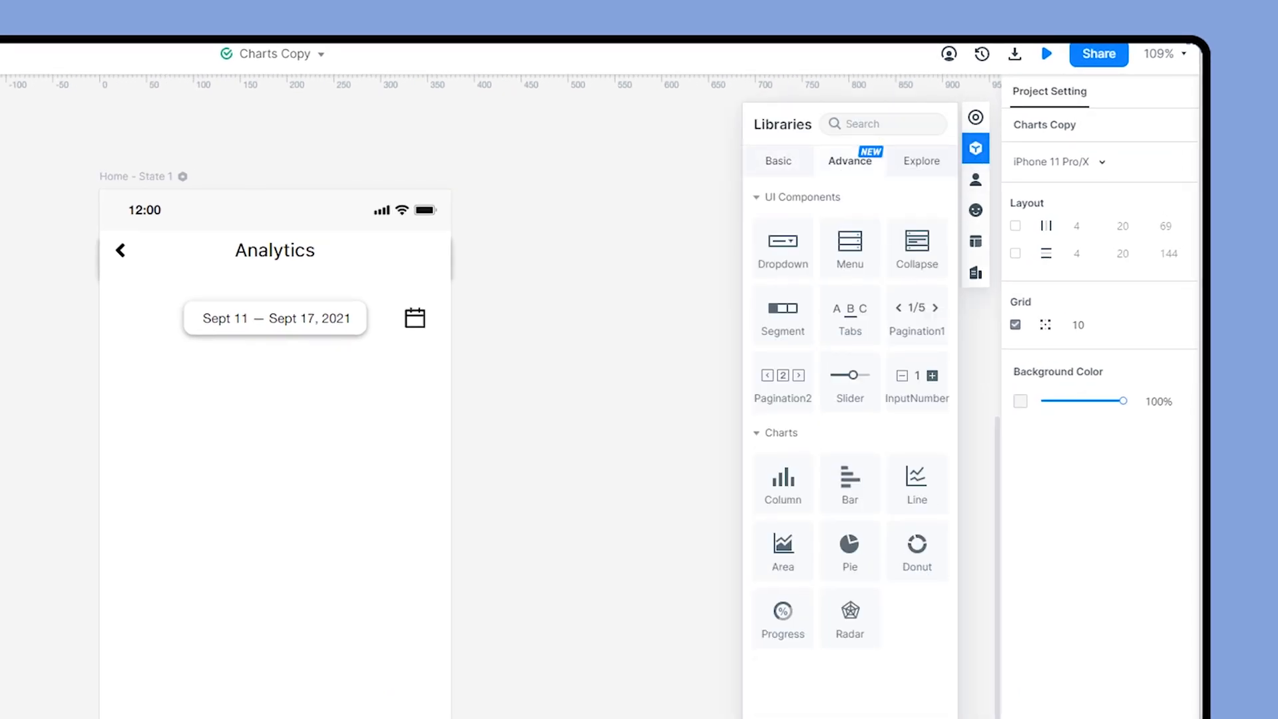
left_click(781, 433)
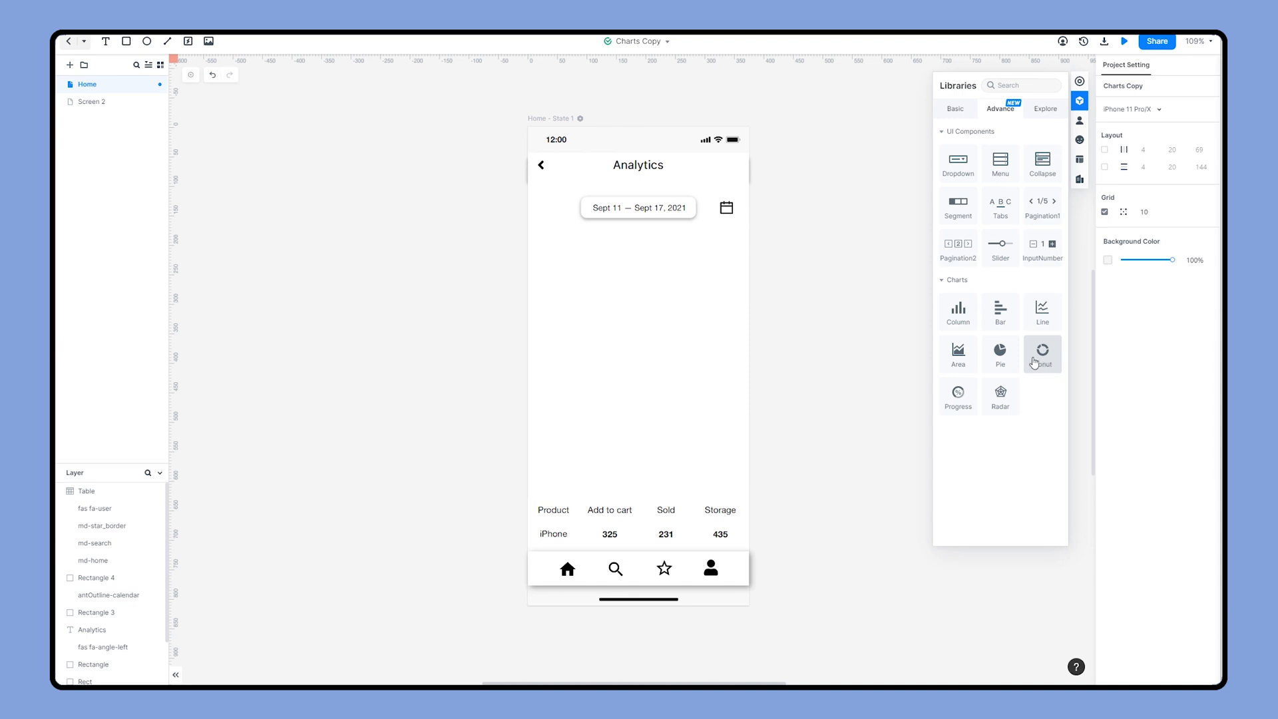
left_click(1041, 354)
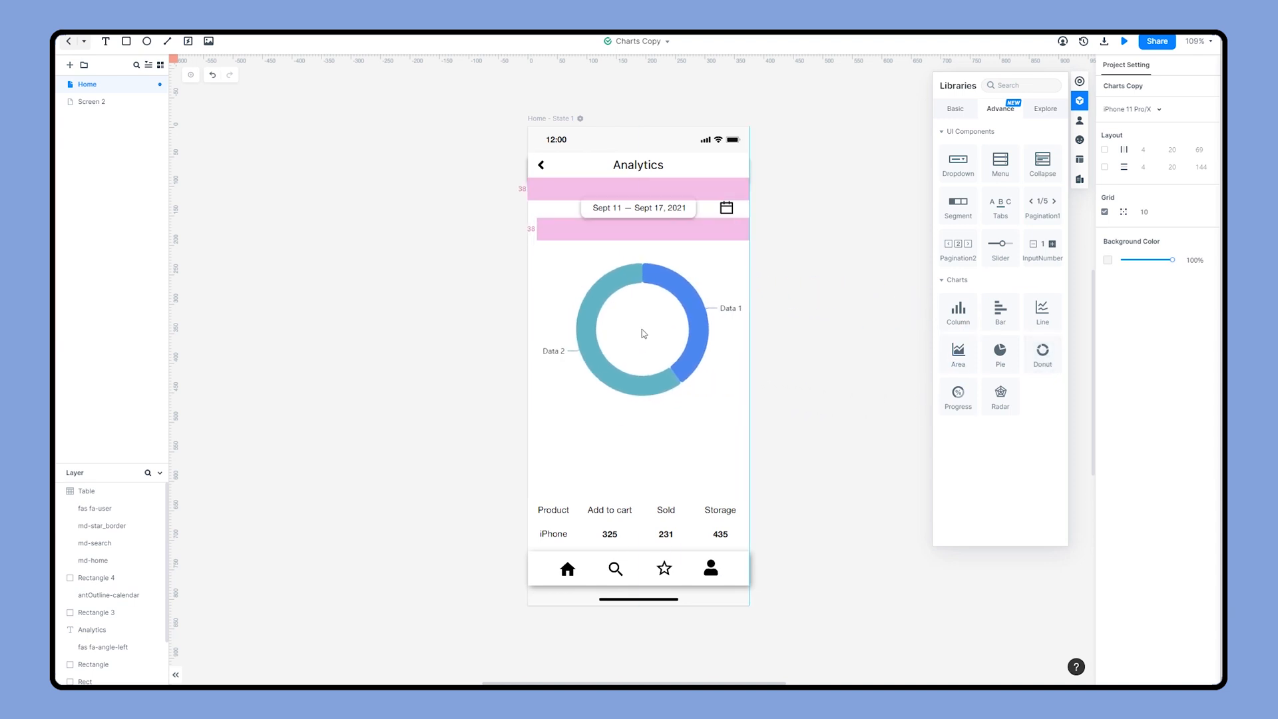
left_click(641, 332)
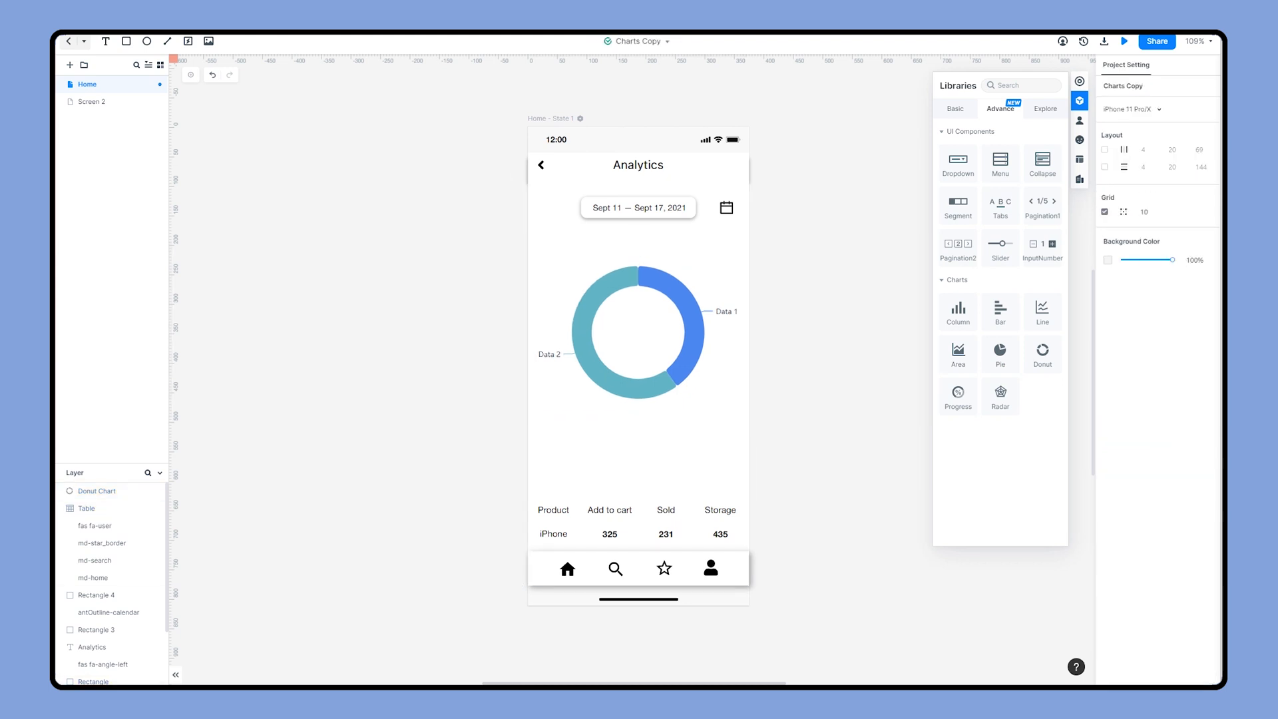
Step: Select the donut chart and bring up its data sheet (Data 1: 100, Data 2: 150), starting to rename a series 'Iphon'
left_click(638, 333)
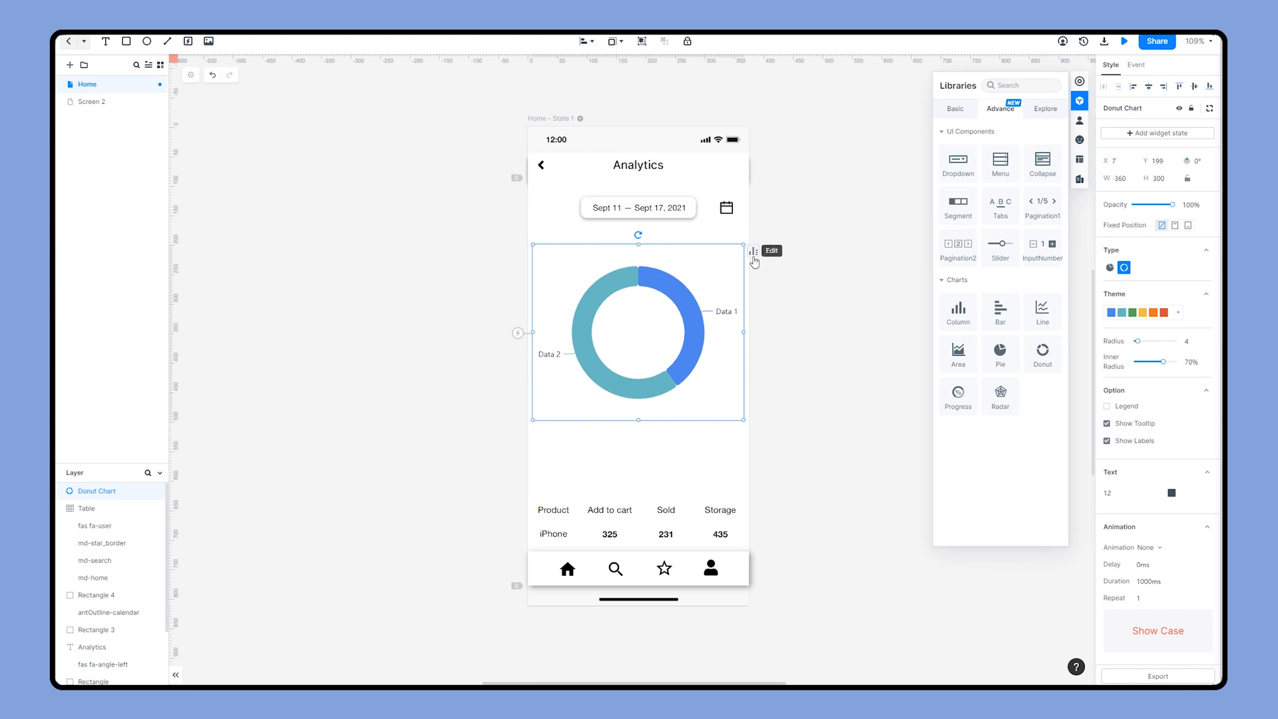
left_click(752, 257)
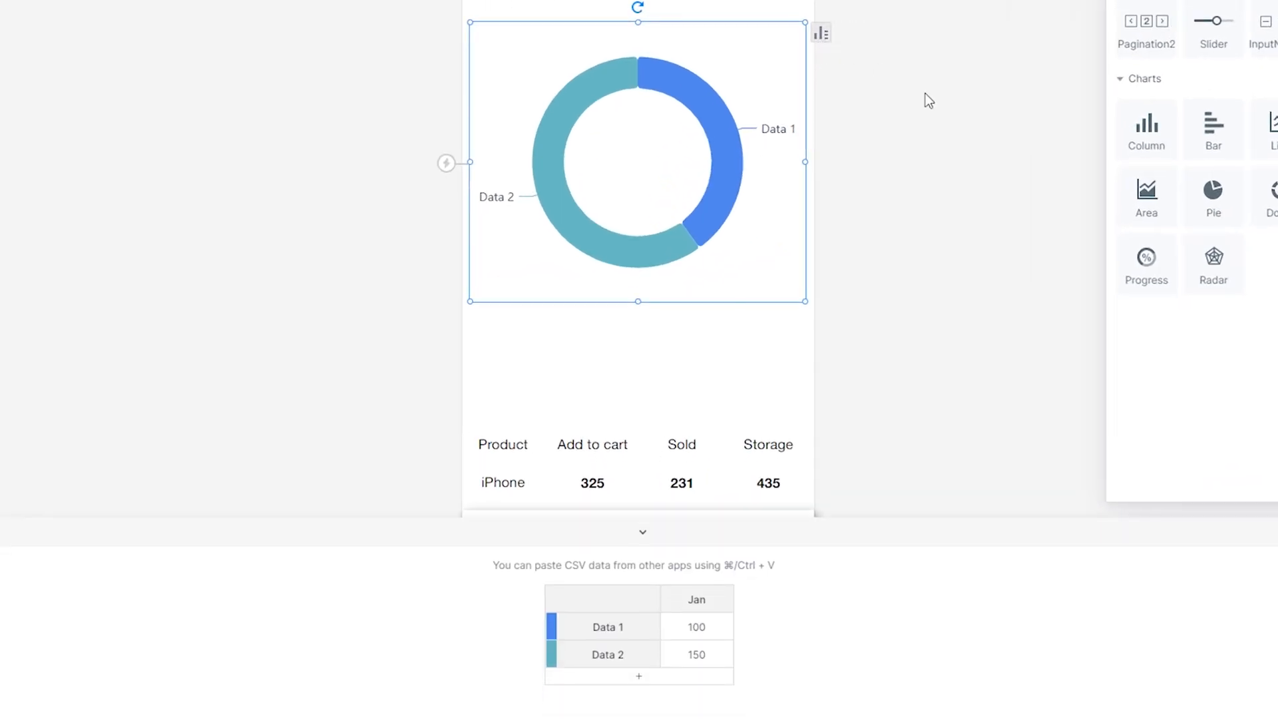
mouse_move(796, 684)
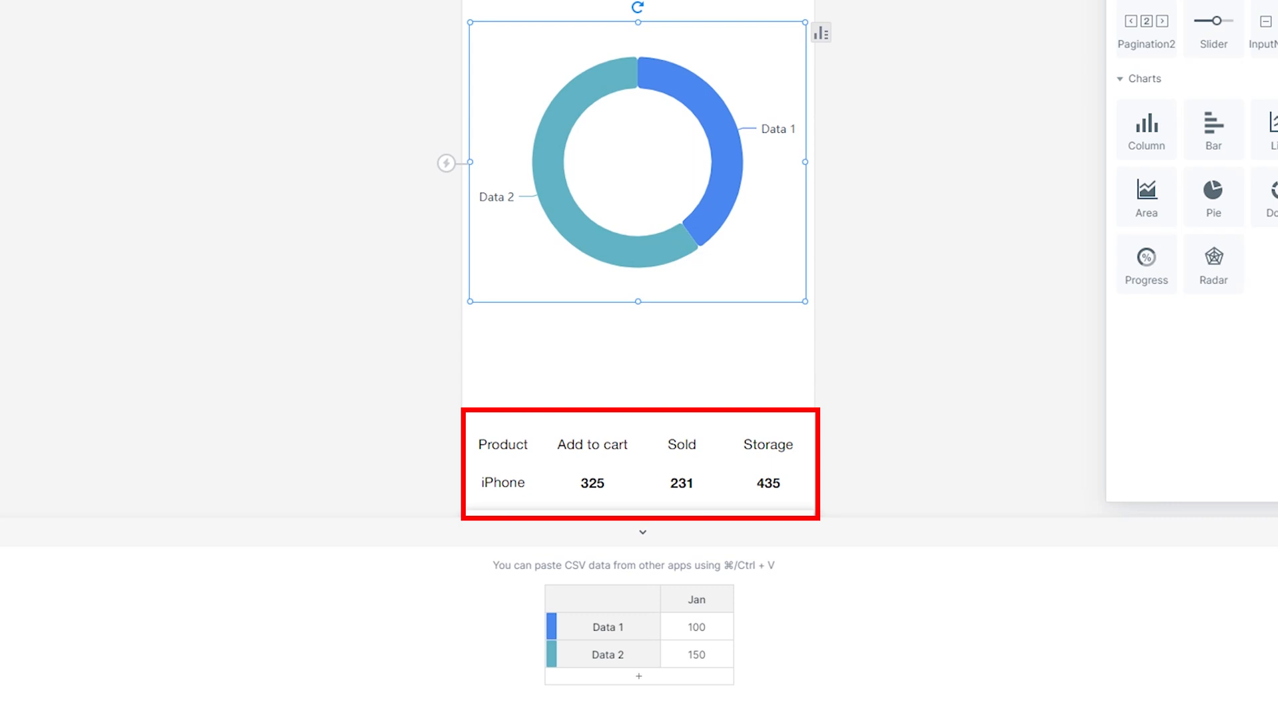
type("Iphon")
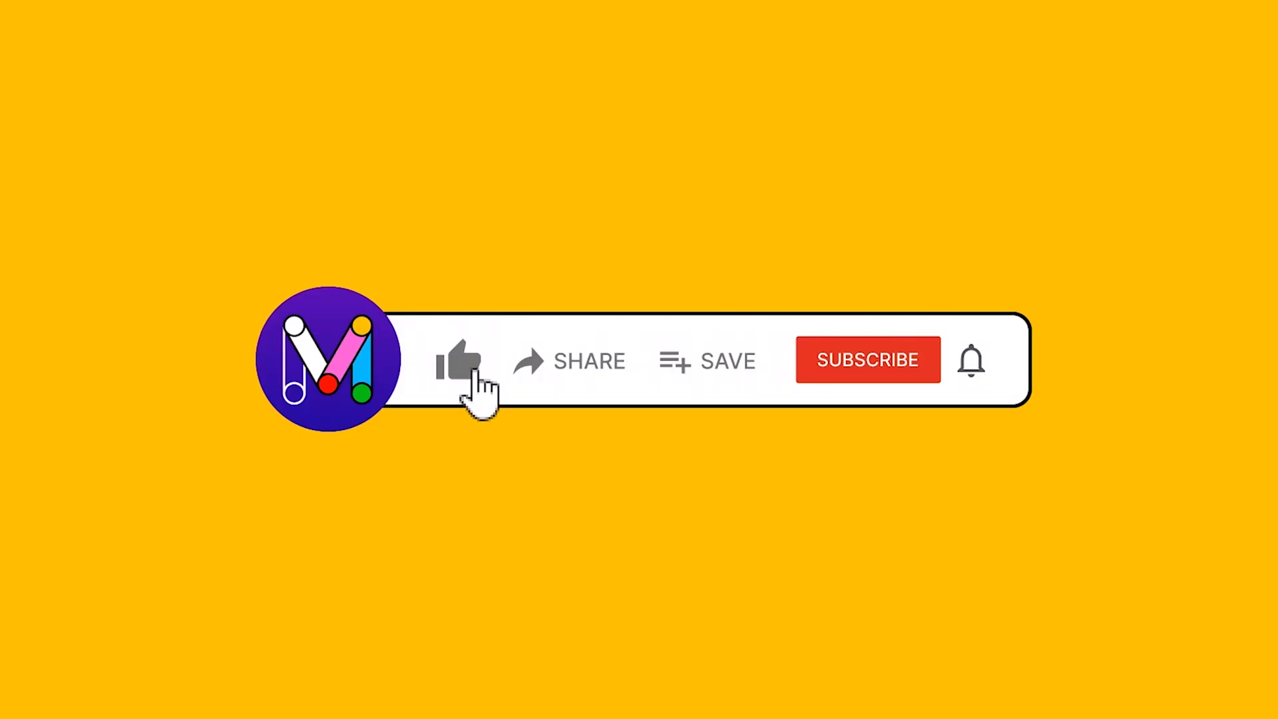
left_click(459, 361)
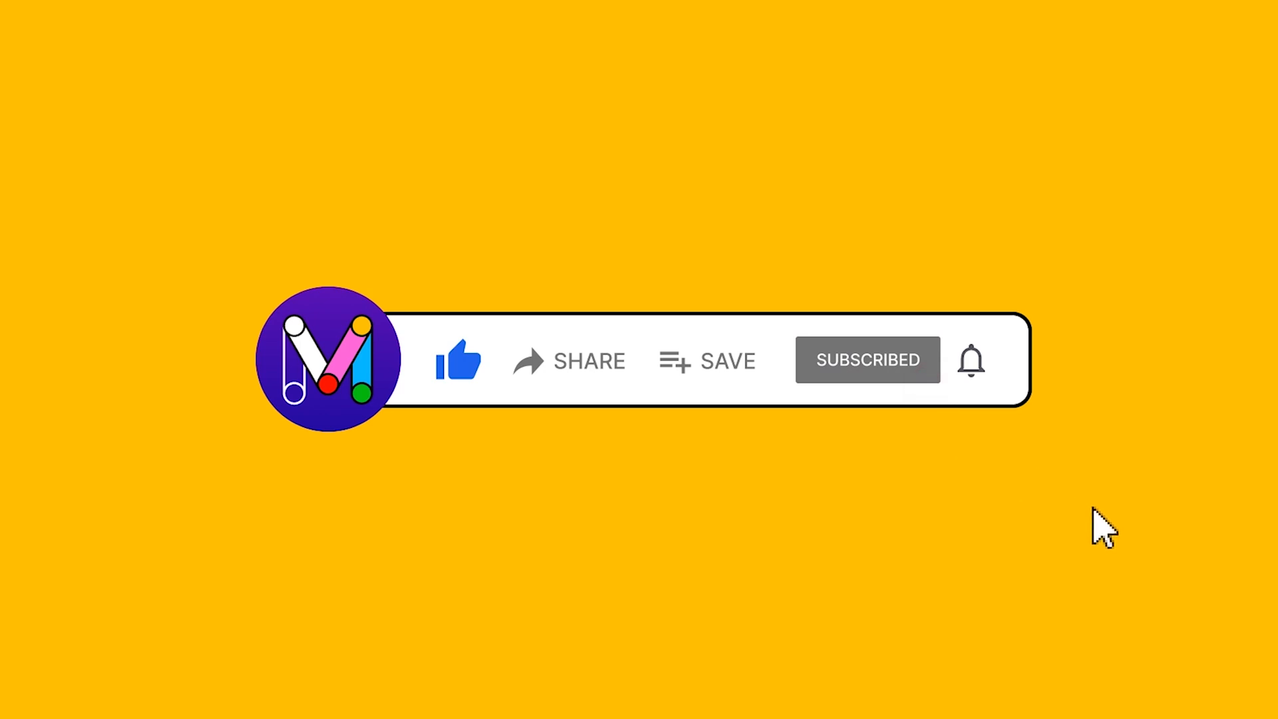